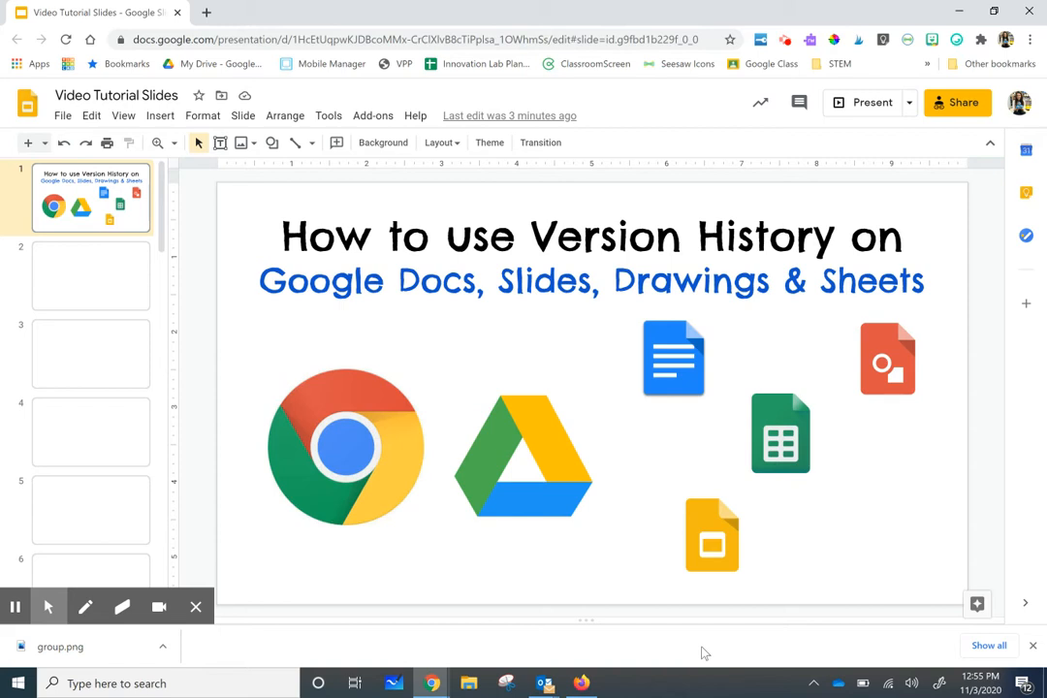
mouse_move(839, 396)
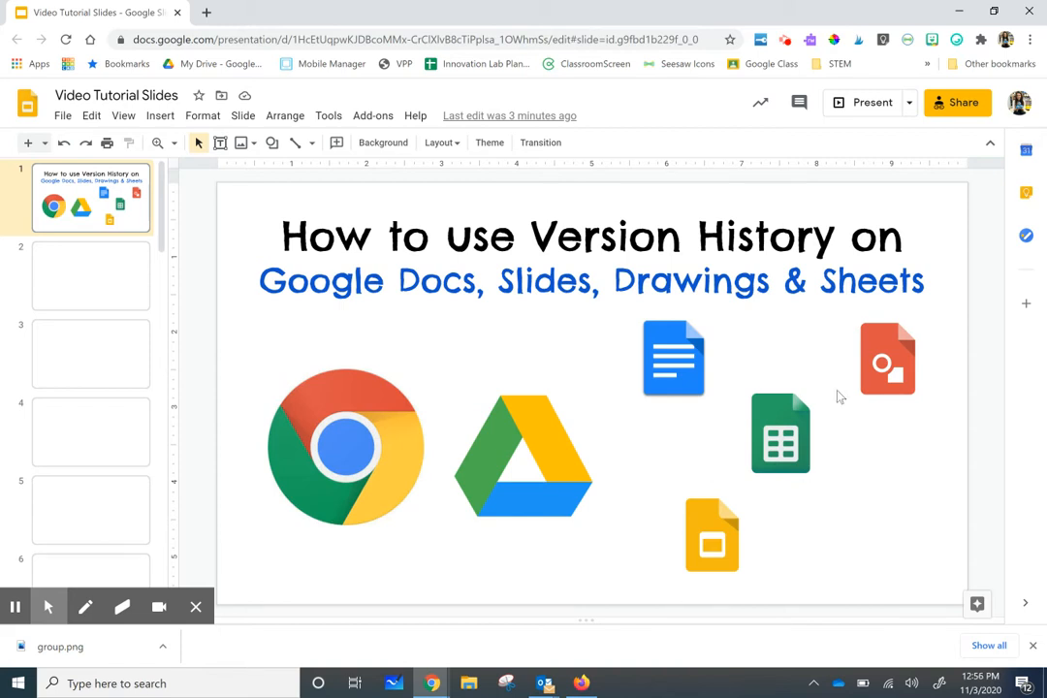
mouse_move(835, 465)
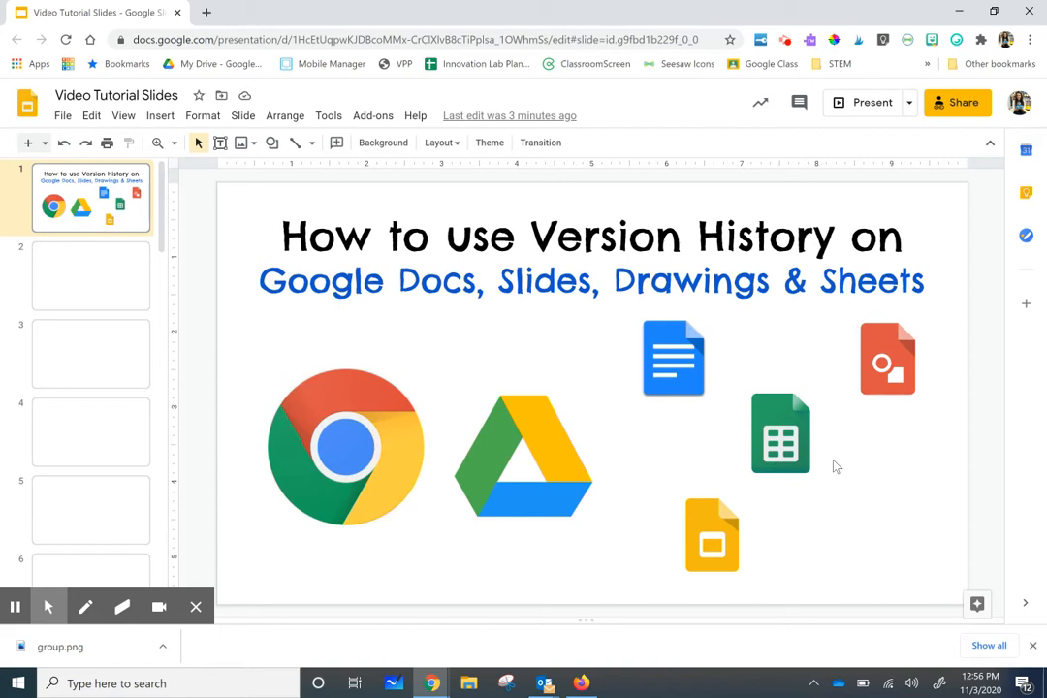
mouse_move(523, 357)
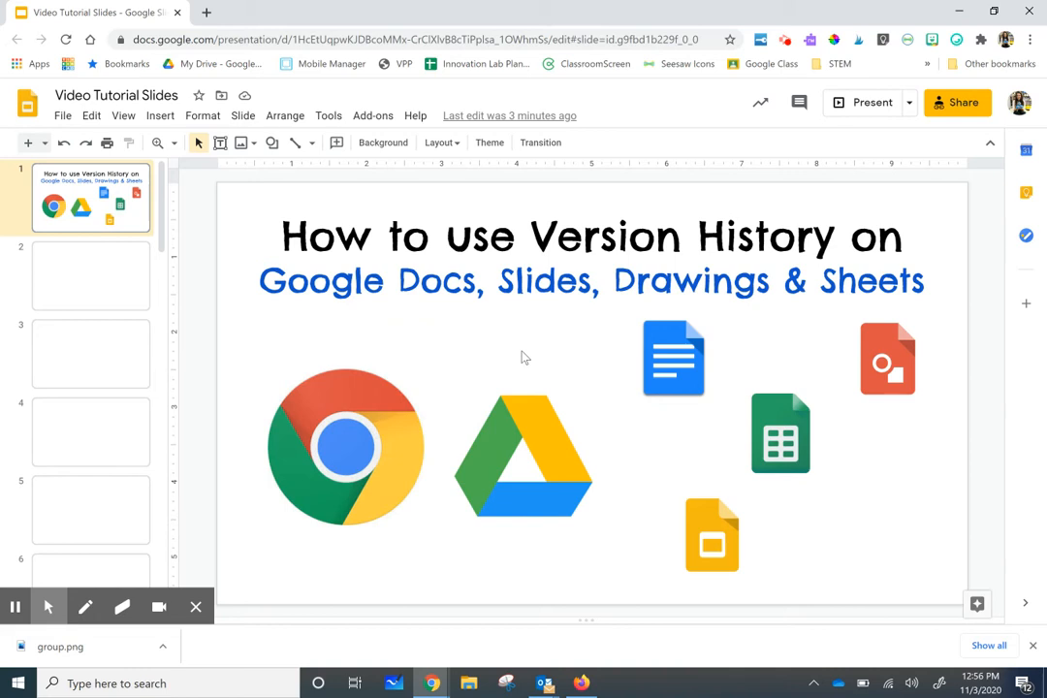
Reach the full version history panel via File > Version history > See version history.
left_click(62, 116)
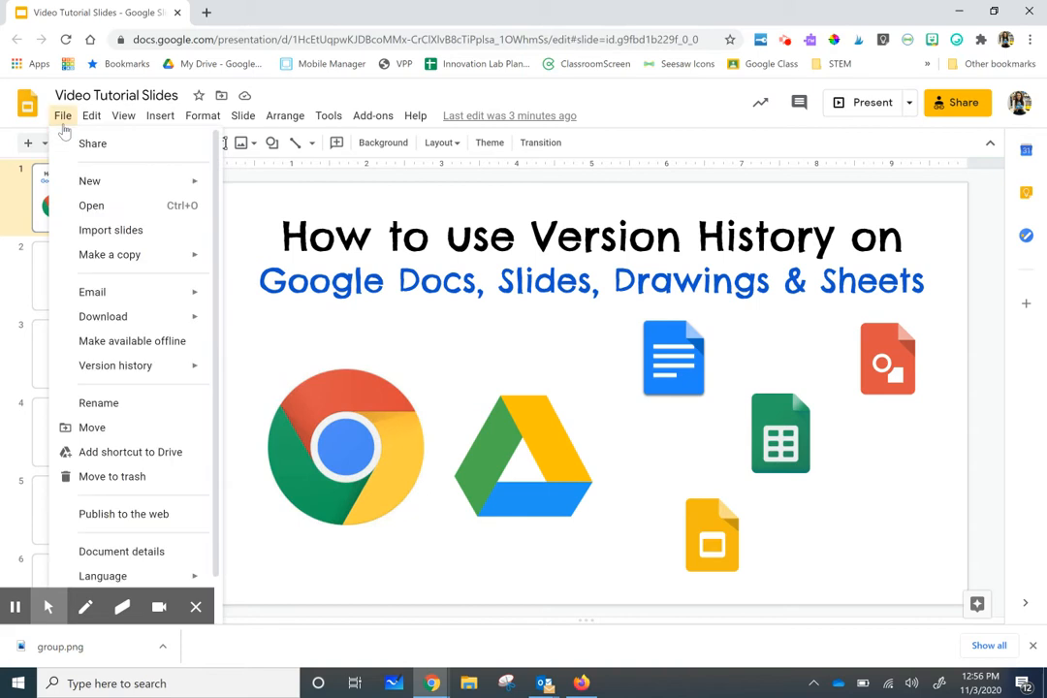
mouse_move(115, 364)
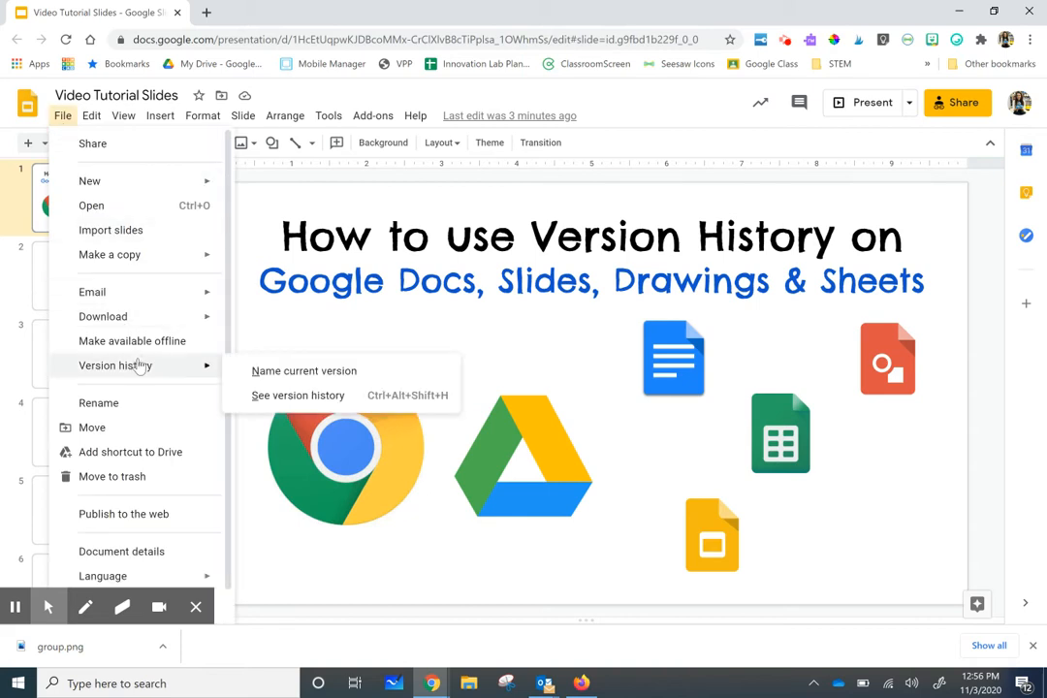
left_click(273, 396)
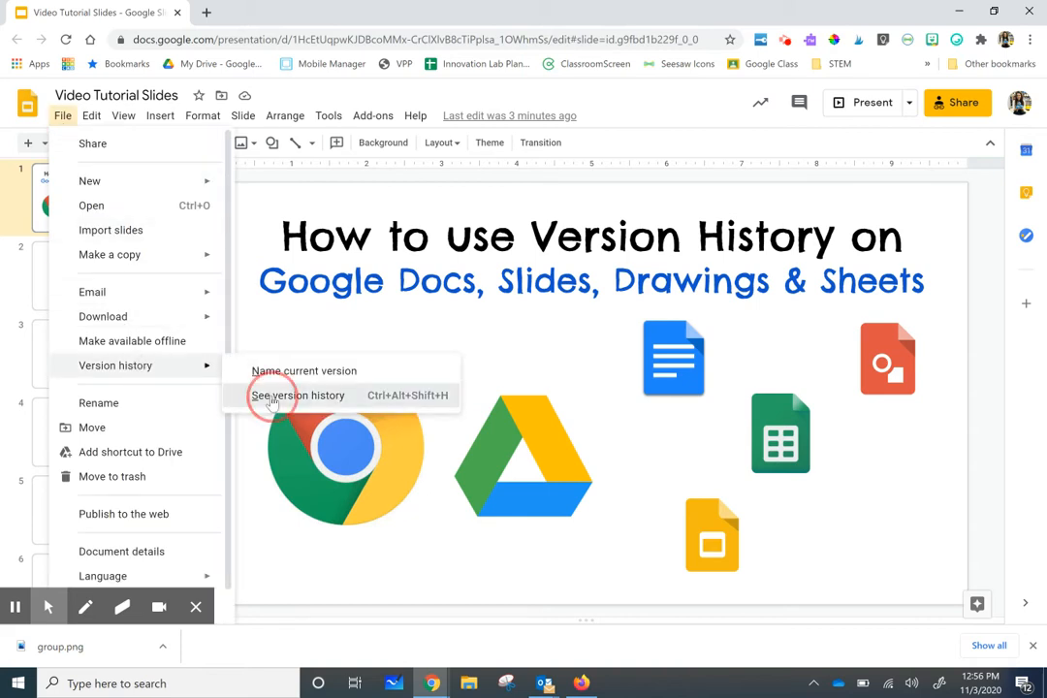
left_click(299, 395)
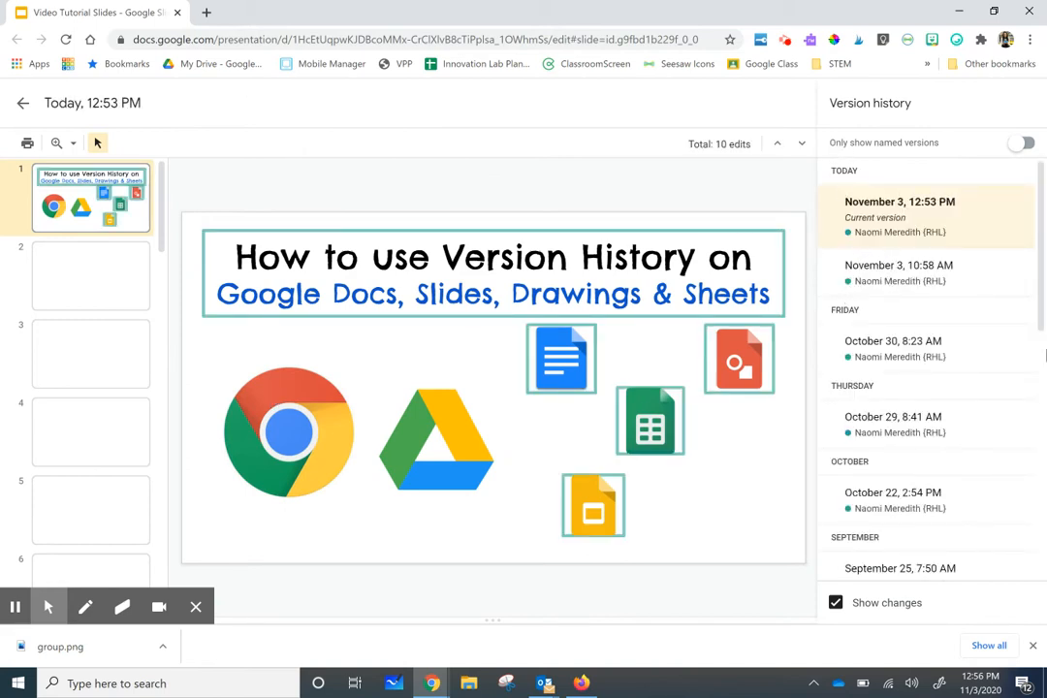
mouse_move(908, 217)
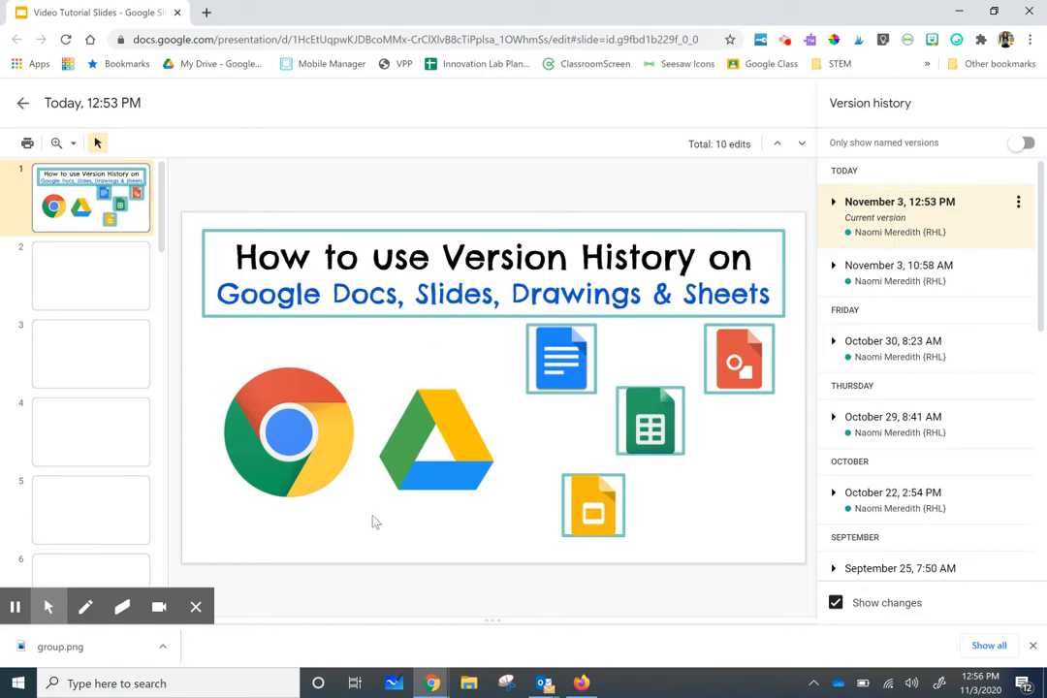
mouse_move(903, 266)
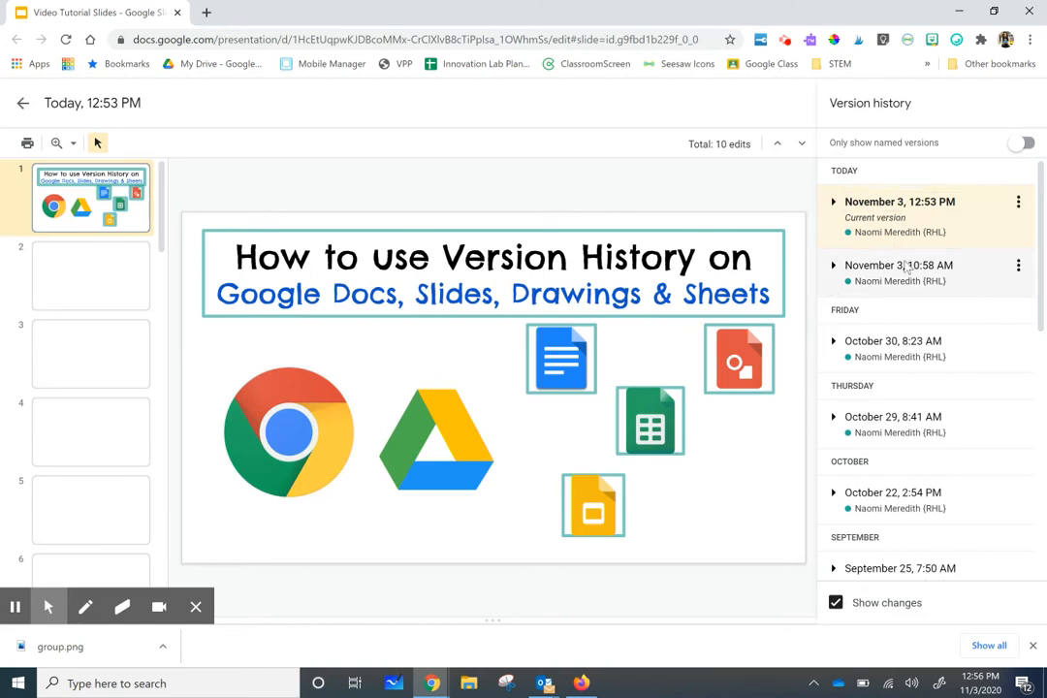
Preview the November 3, 10:58 AM version, then the earliest March 27, 9:52 AM version.
left_click(900, 263)
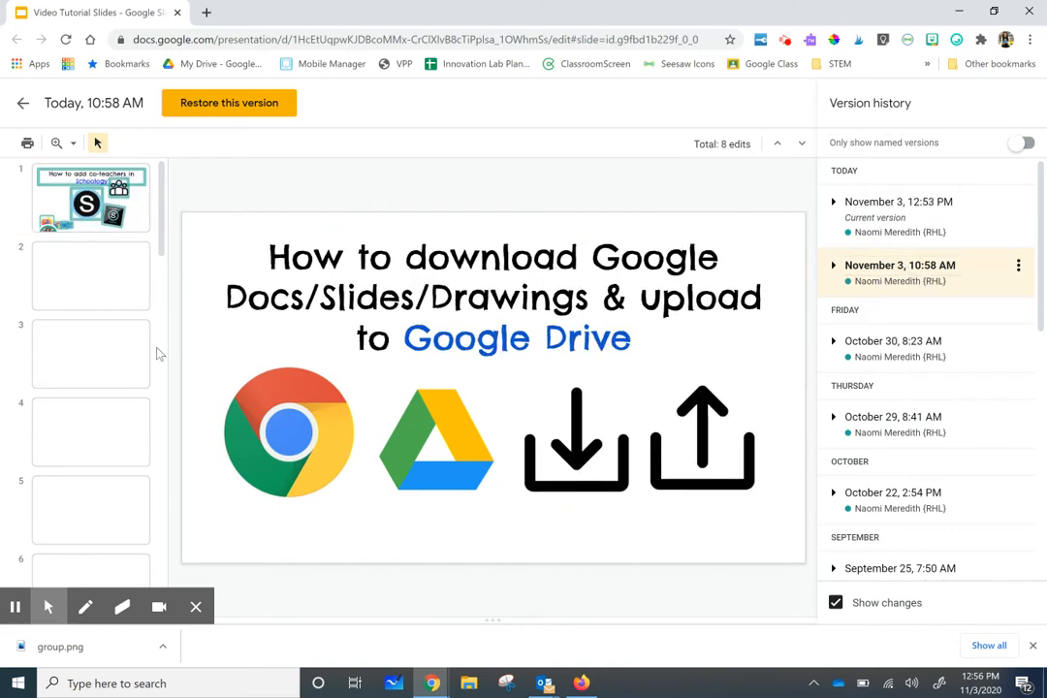
mouse_move(725, 450)
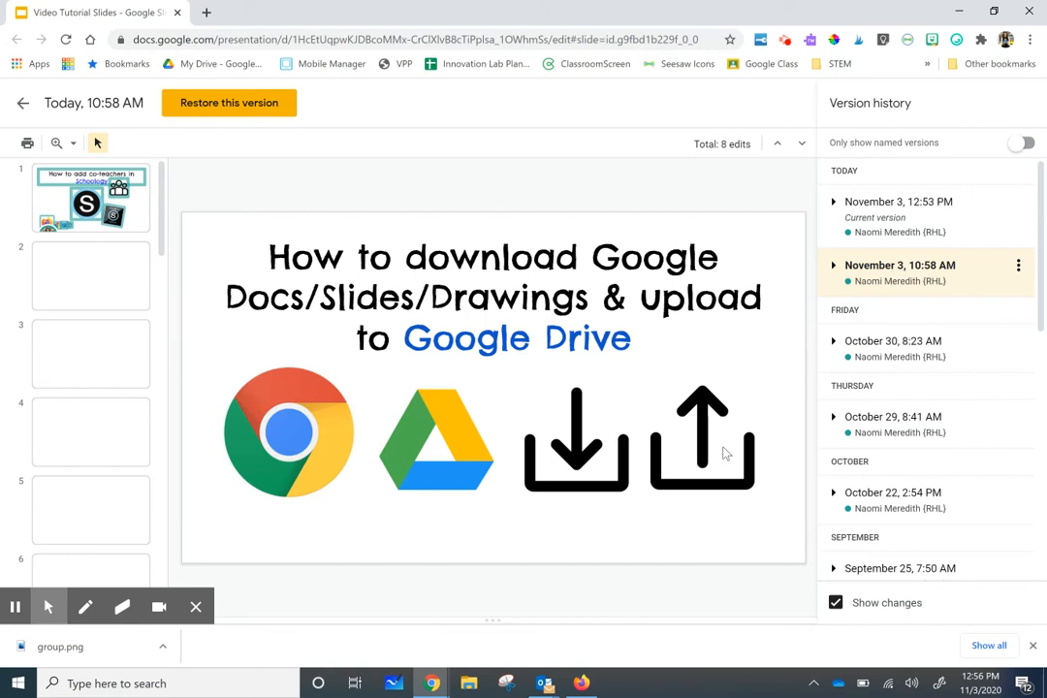
scroll("down", 3)
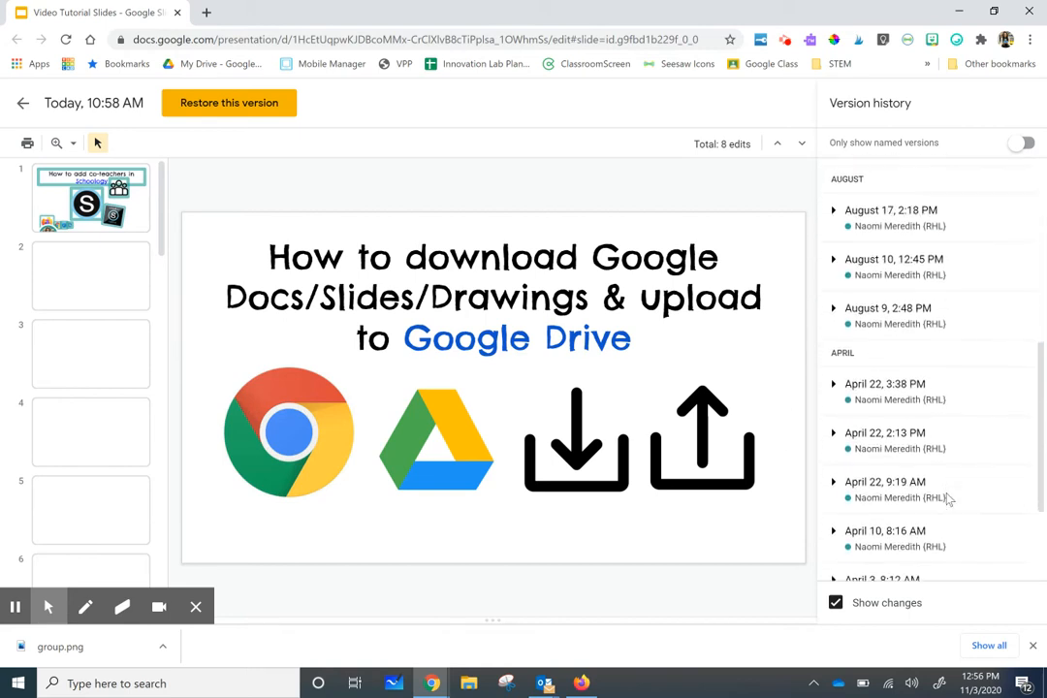
scroll("down", 3)
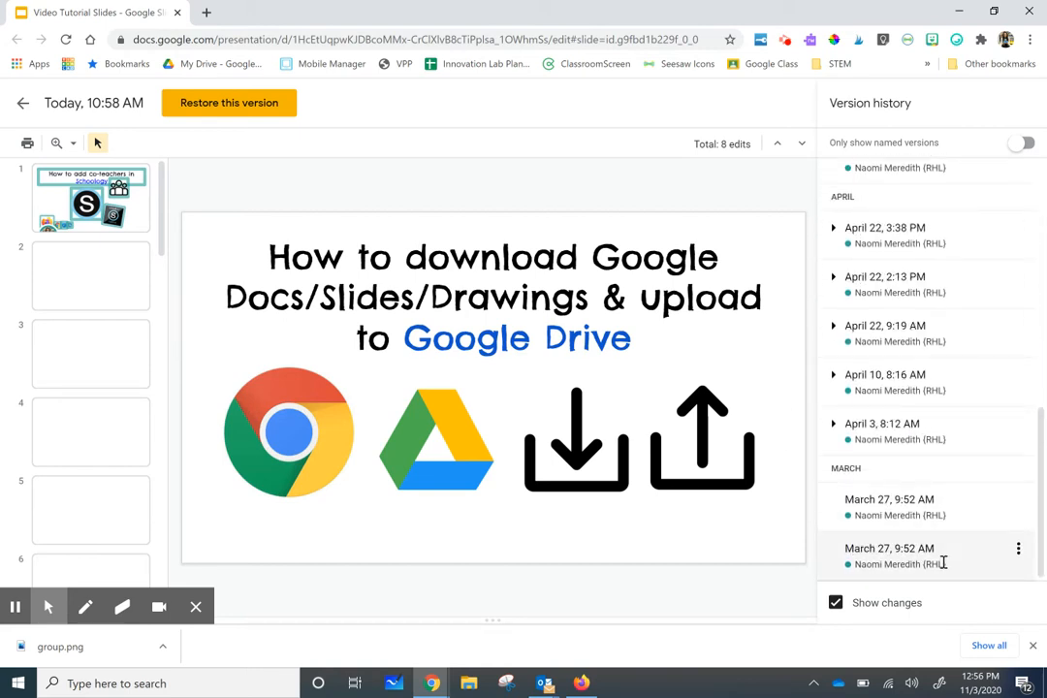
left_click(888, 547)
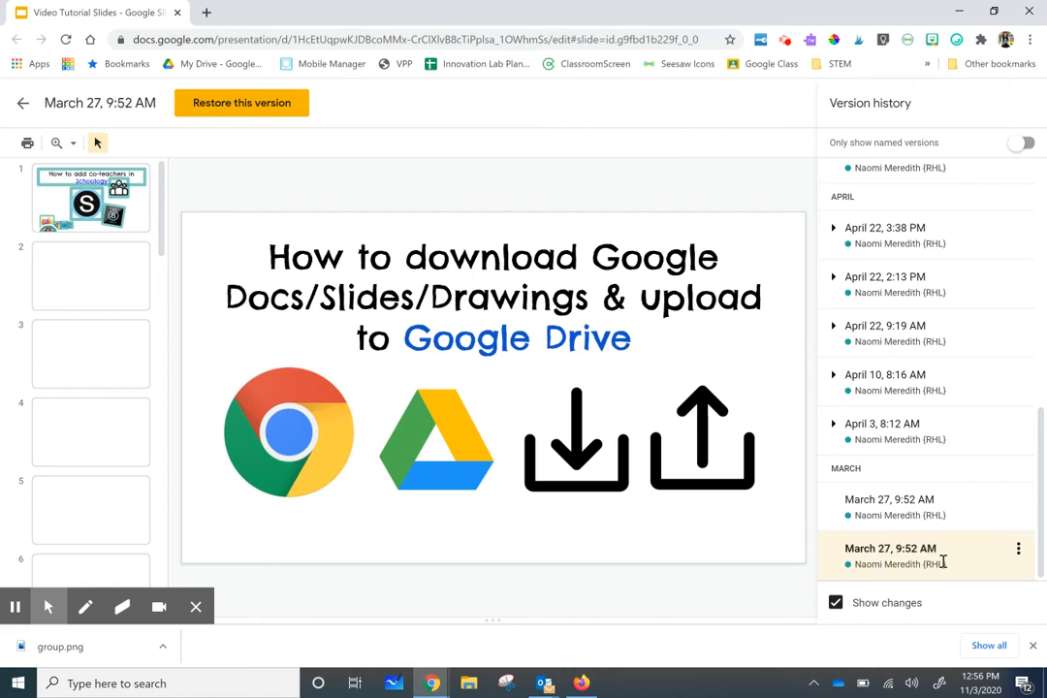
left_click(890, 546)
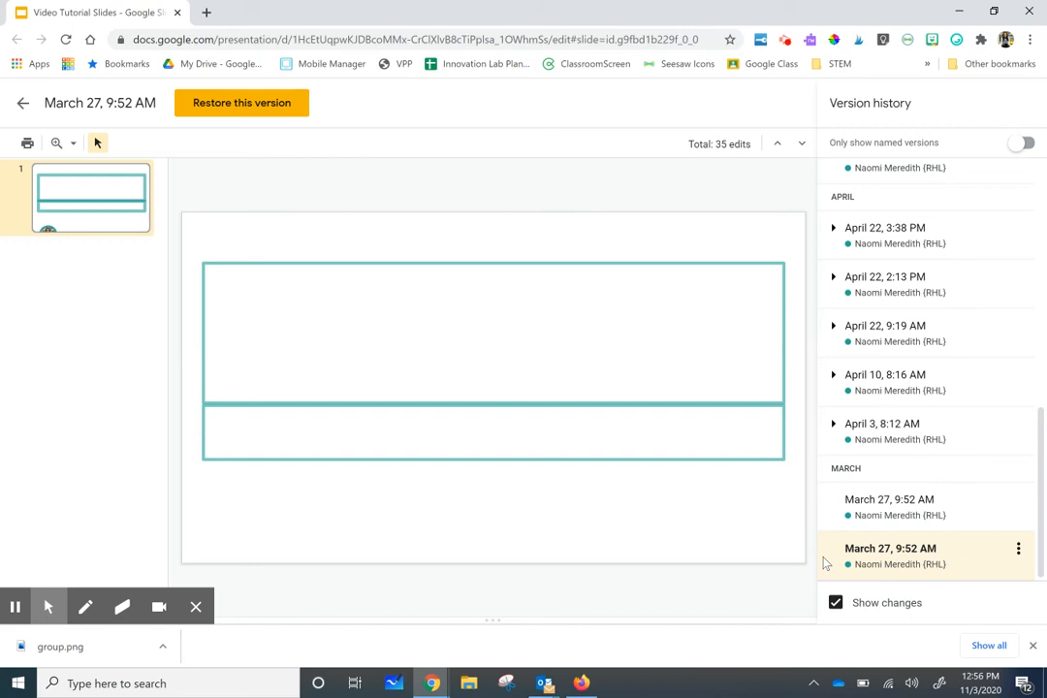
mouse_move(242, 241)
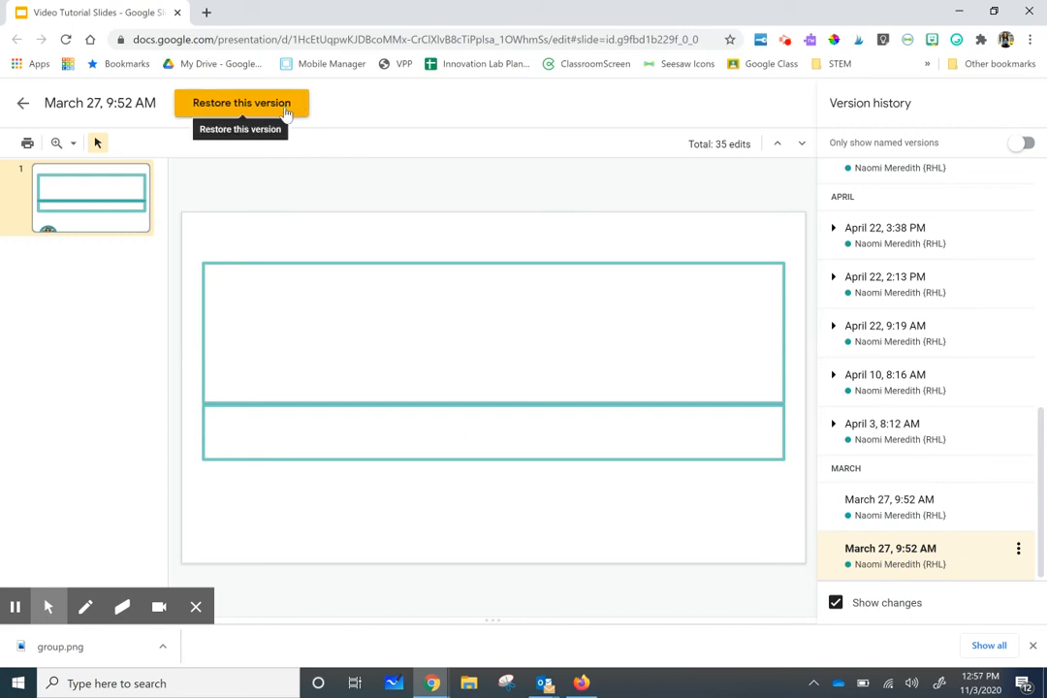
Bring up the Restore this version dialog, cancel it, and return to the current presentation.
left_click(243, 103)
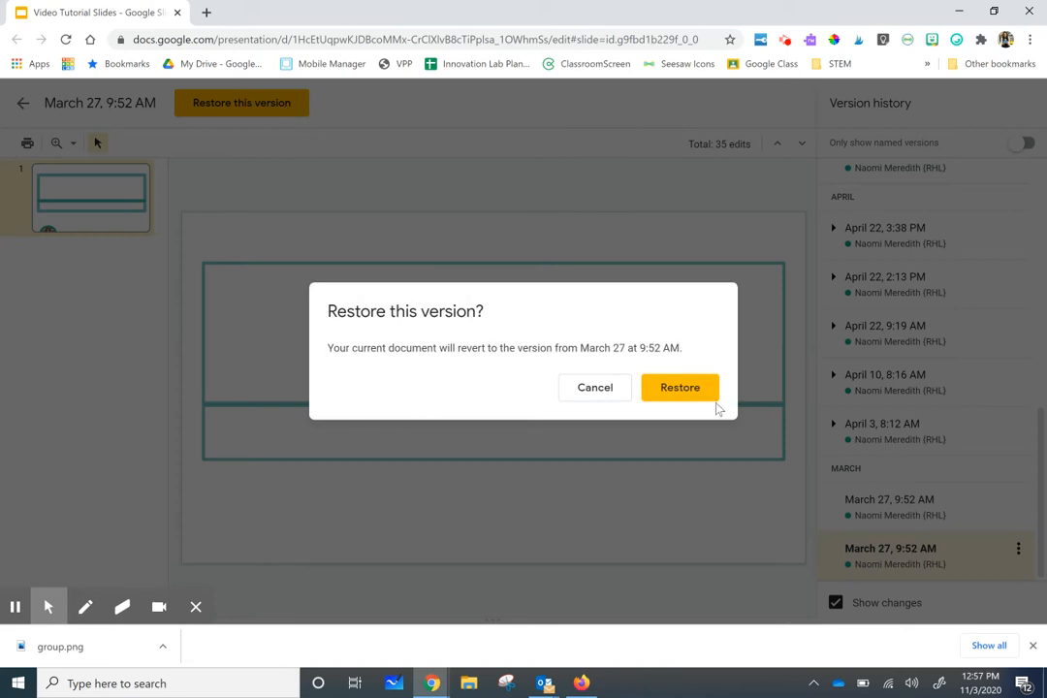
mouse_move(690, 407)
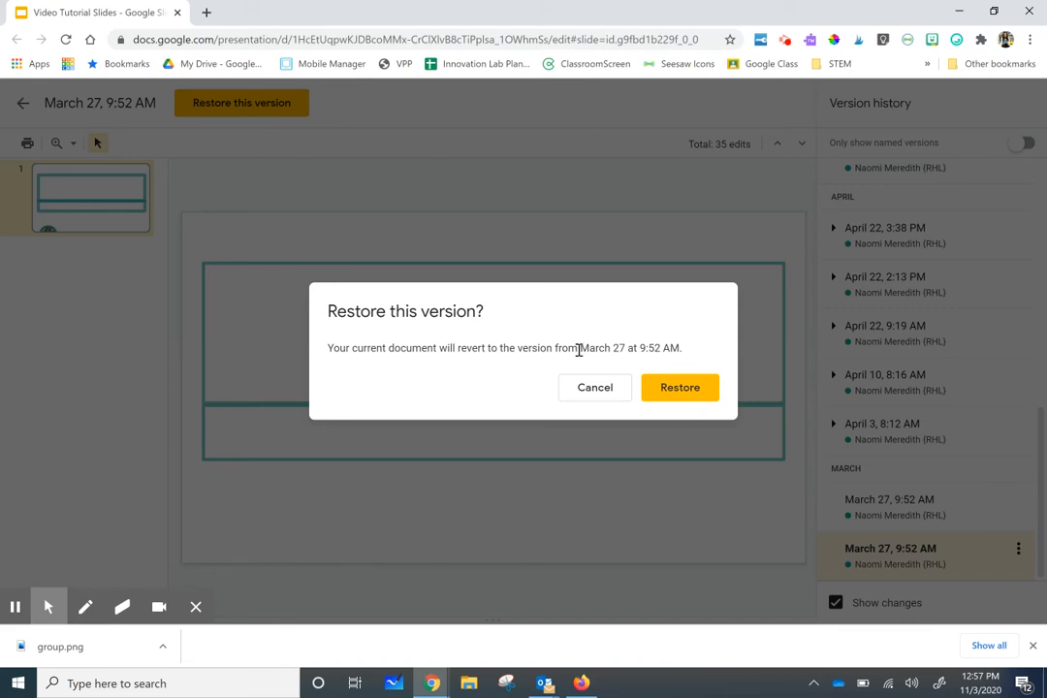
mouse_move(706, 417)
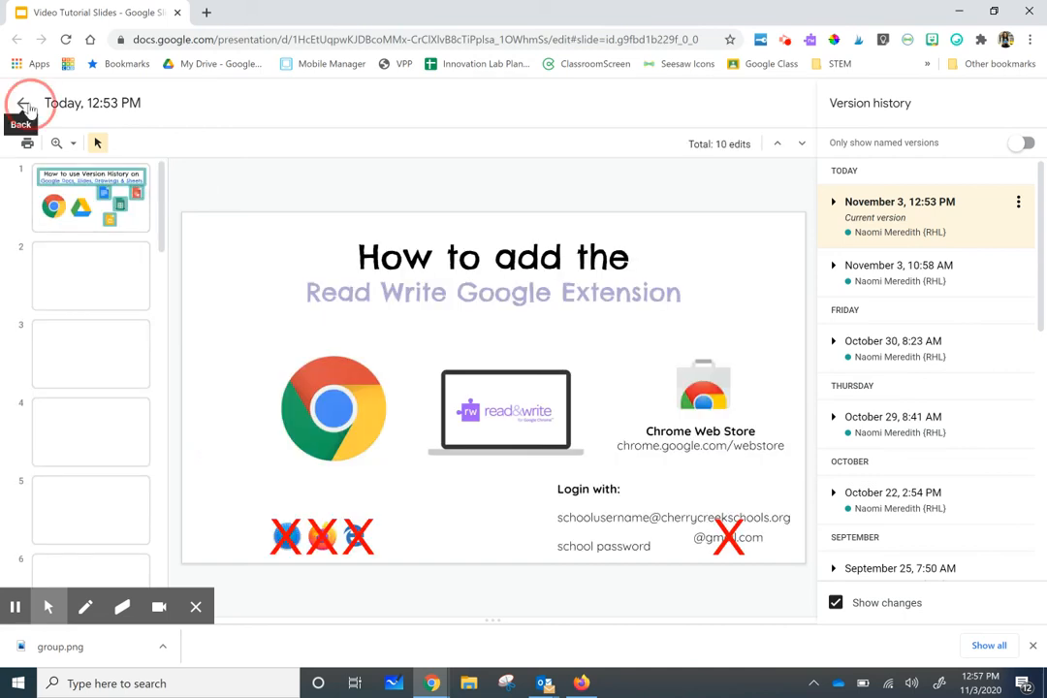
left_click(19, 104)
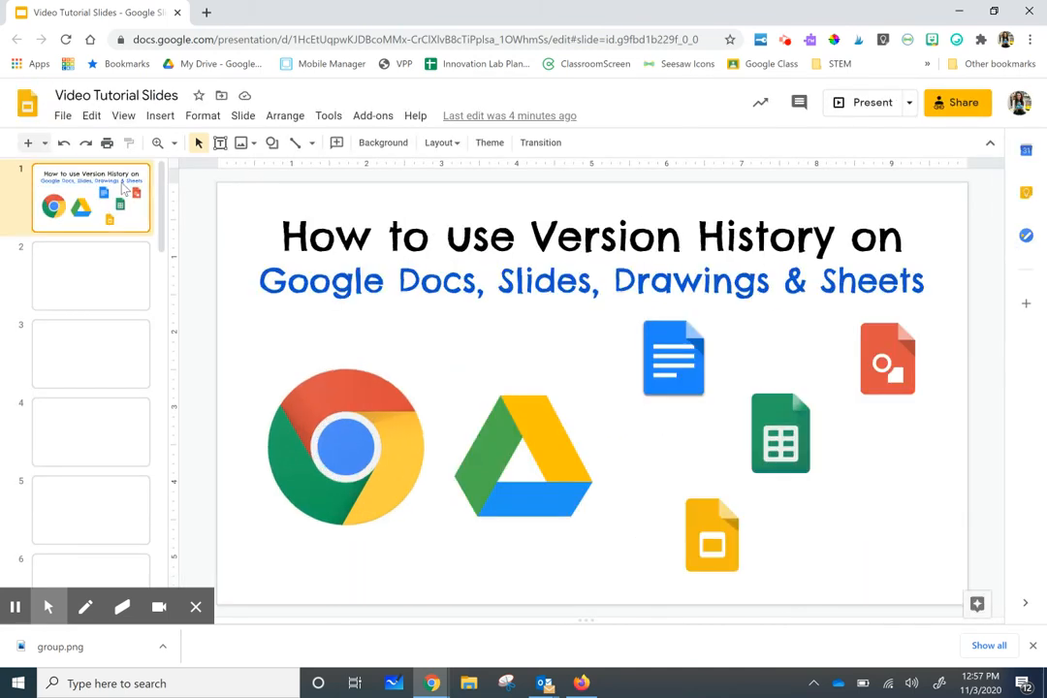